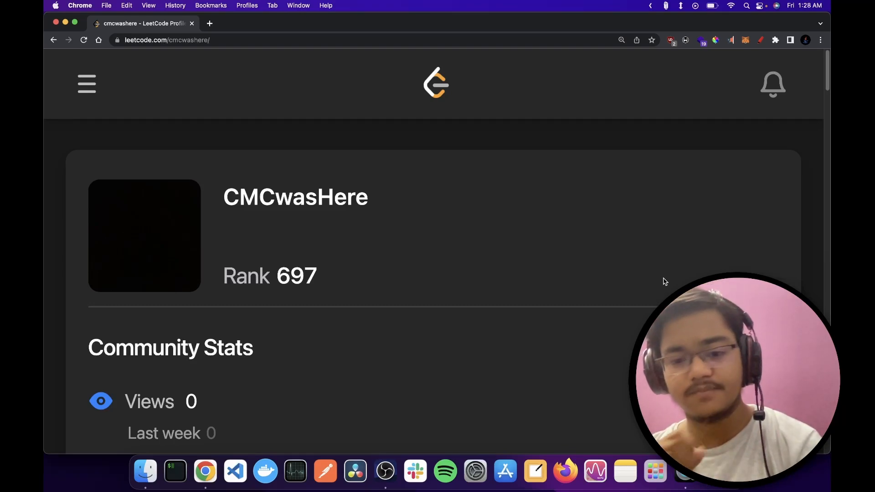
# Step: Reset the browser zoom so the 1552-solved profile page shows at normal size
pyautogui.click(622, 39)
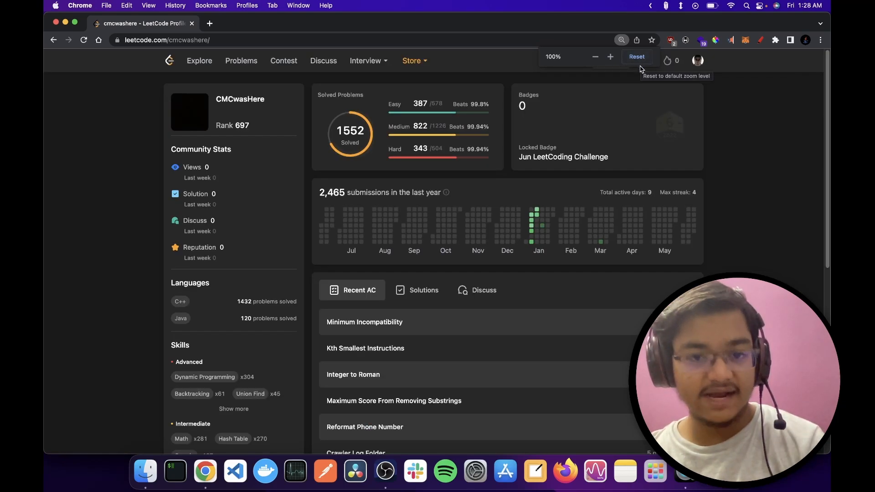
pyautogui.moveTo(594, 157)
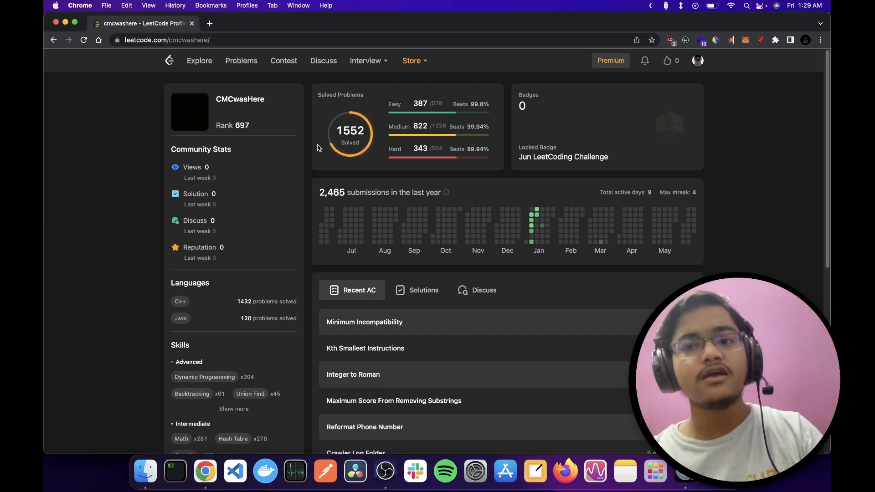
# Step: View another user's profile with 114 solved problems and a 2152 contest rating
pyautogui.click(698, 60)
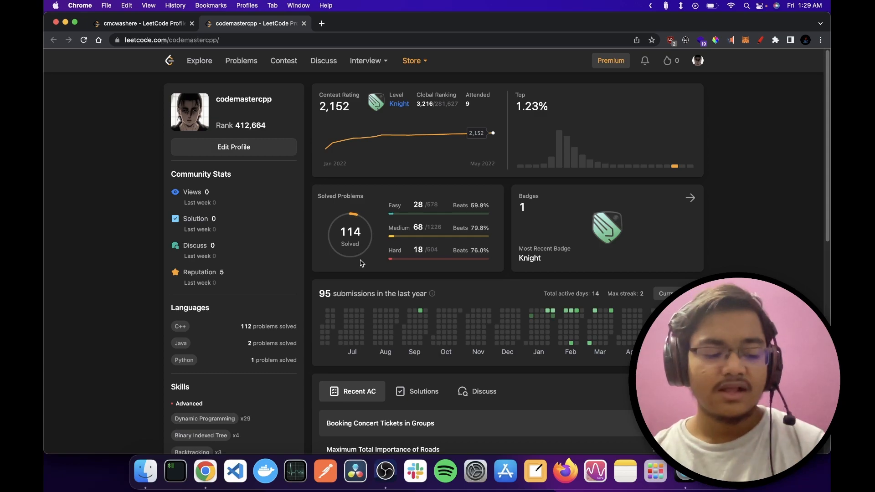
pyautogui.moveTo(354, 269)
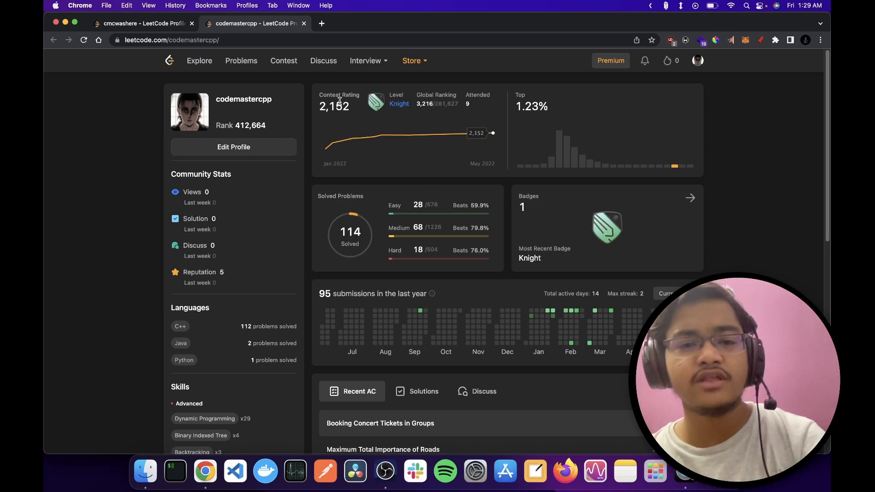
pyautogui.moveTo(324, 153)
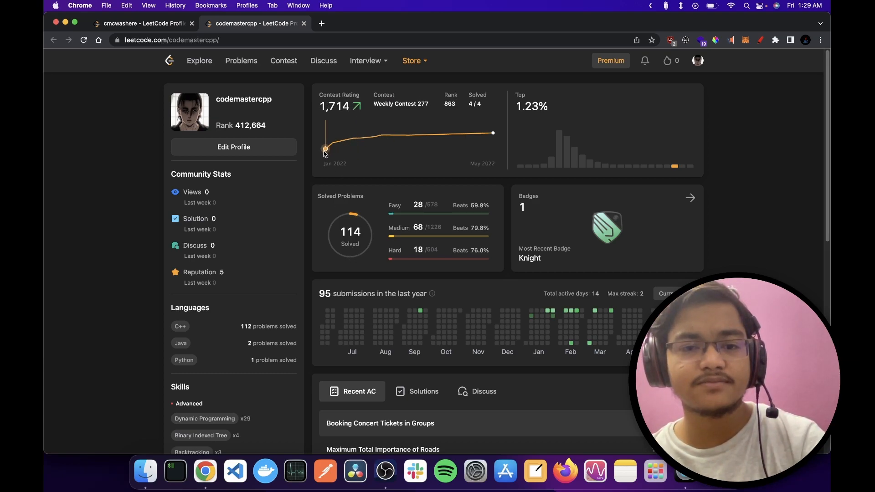
pyautogui.moveTo(376, 136)
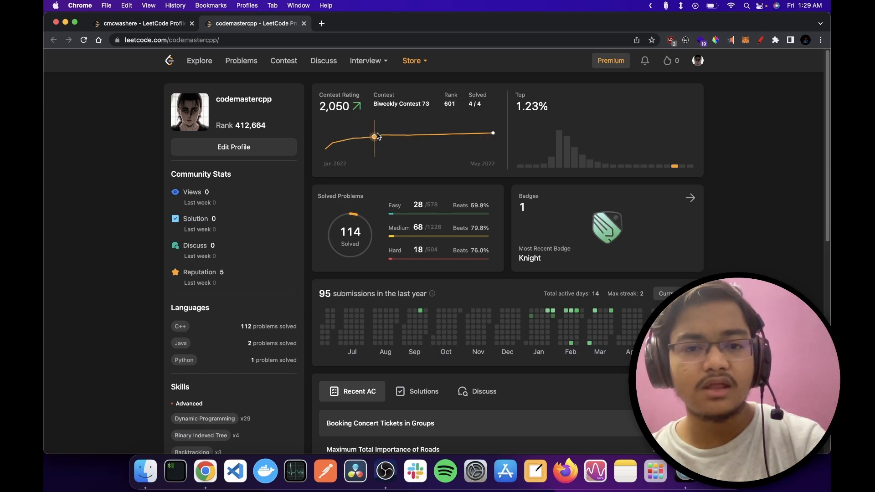
pyautogui.moveTo(380, 137)
pyautogui.write('lee')
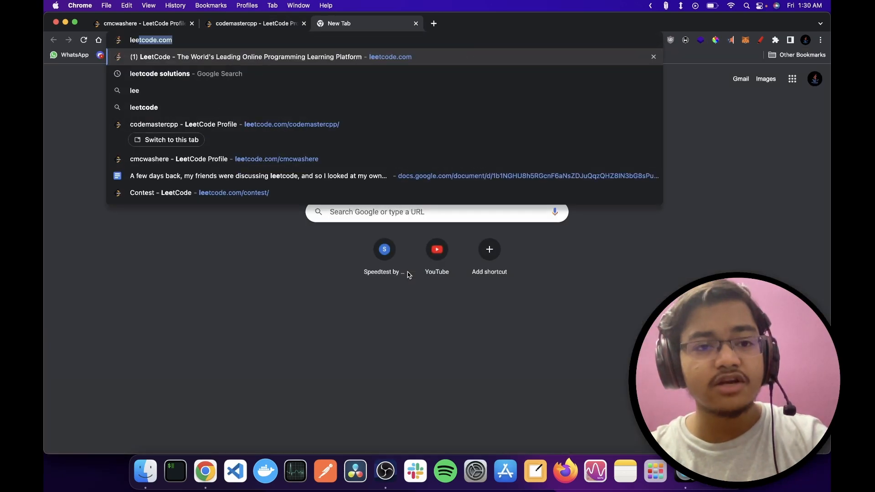
# Step: Search Google for 'leetcode solutions' and open the walkccc.me LeetCode Solutions site
pyautogui.click(160, 73)
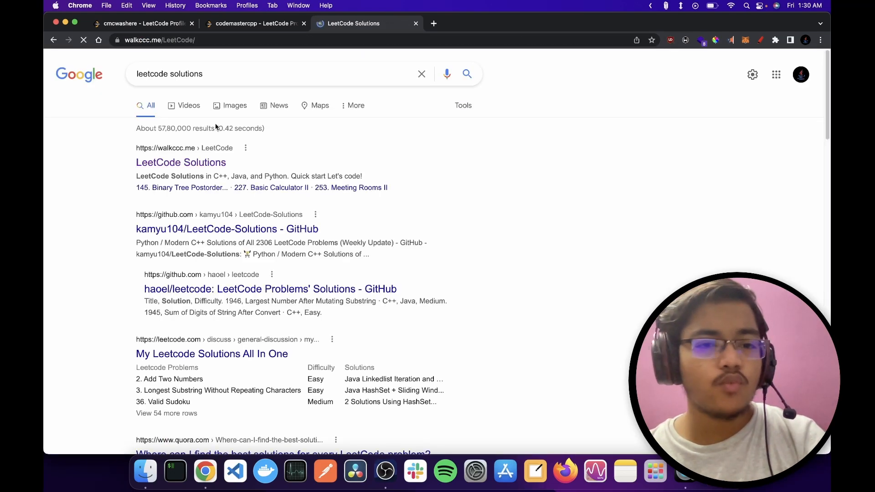
pyautogui.click(180, 162)
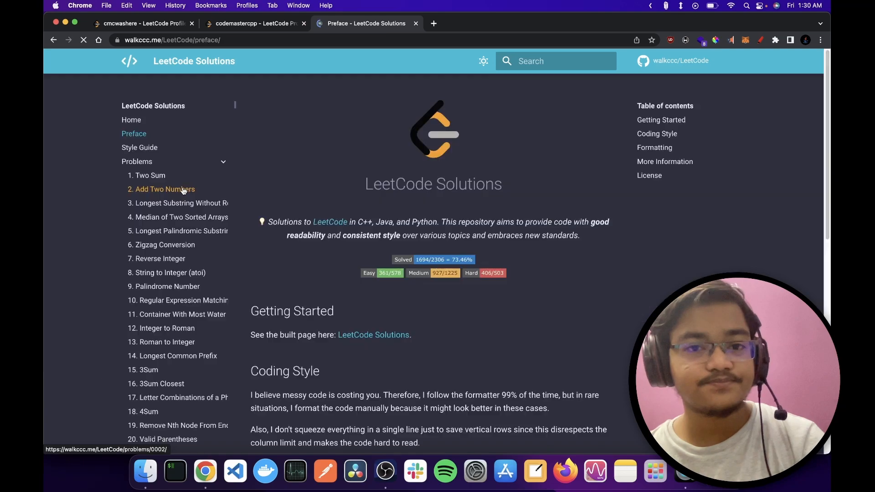
# Step: Browse the numbered problem list to problem 107's C++ solution, then return to your own profile
pyautogui.scroll(-3)
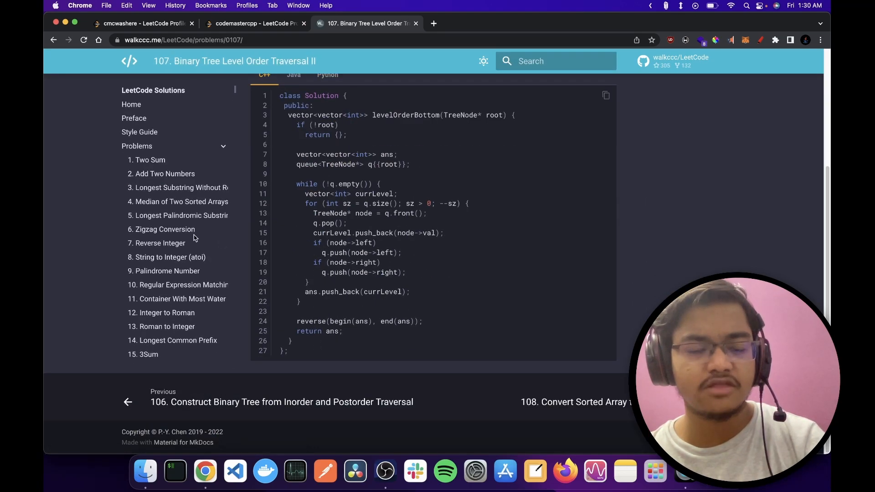
pyautogui.scroll(-3)
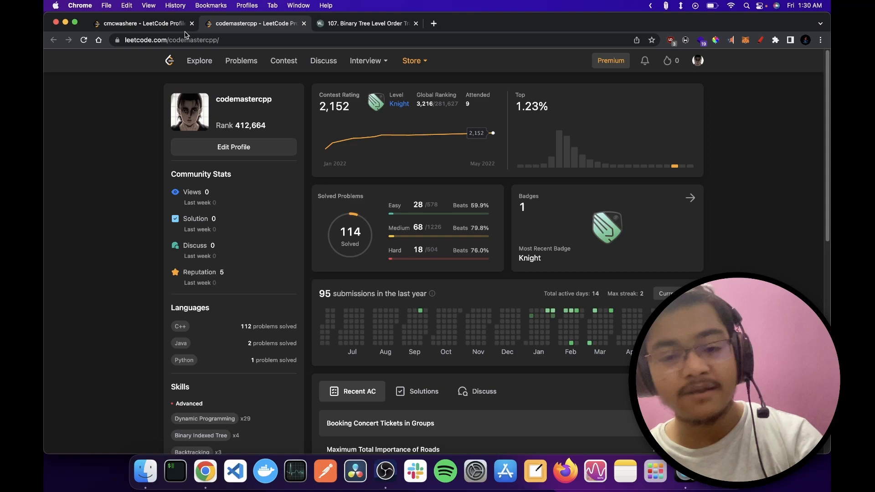
pyautogui.click(366, 23)
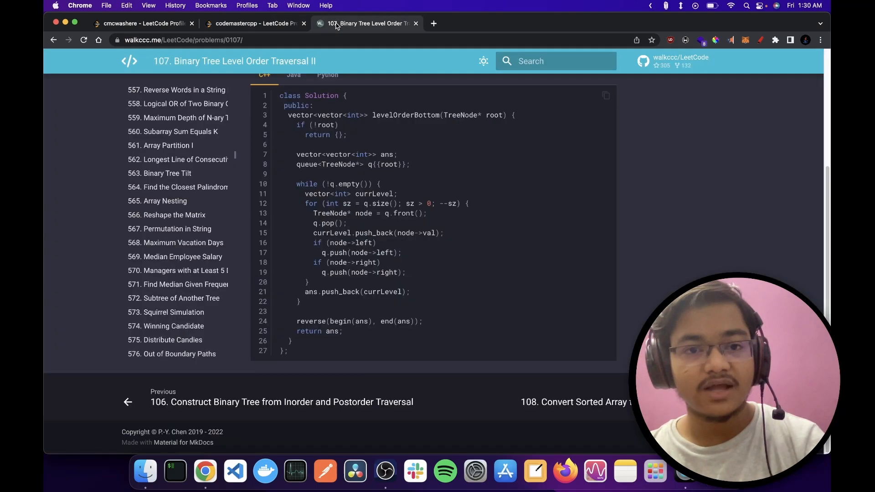
pyautogui.scroll(-3)
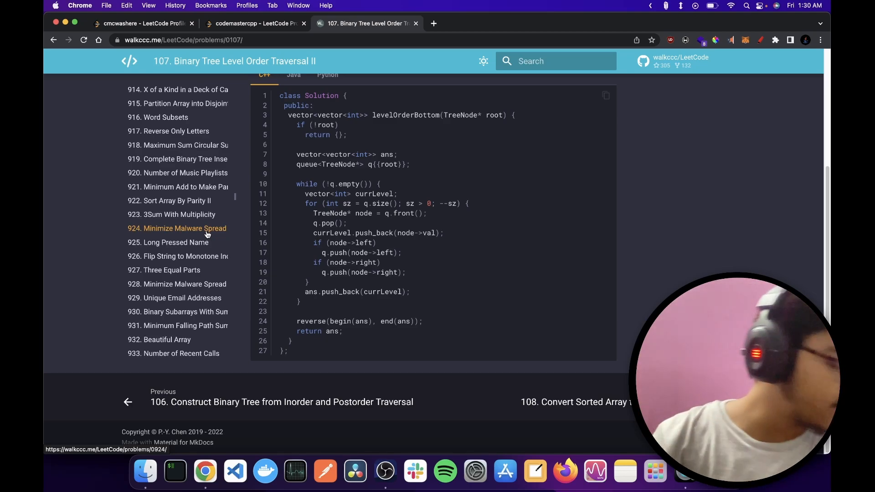
pyautogui.moveTo(171, 303)
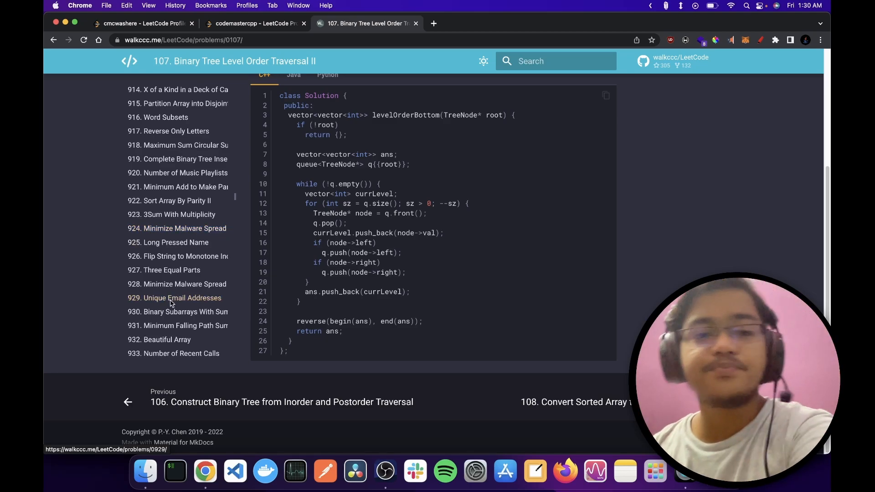
pyautogui.click(255, 23)
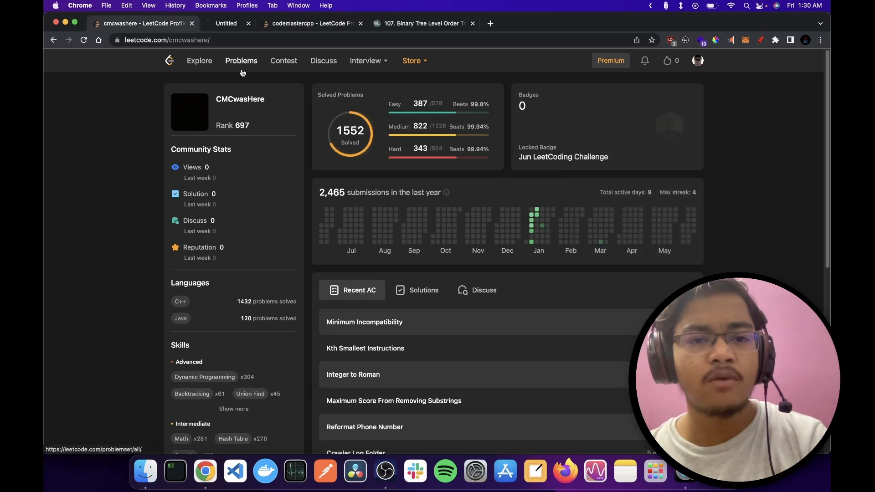
# Step: Submit the unchanged Two Sum starter code with the network log recording the request
pyautogui.click(241, 60)
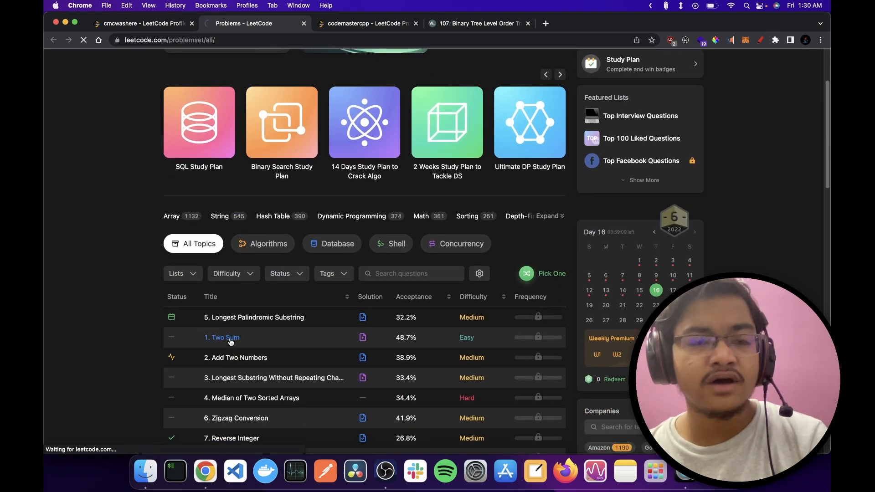
pyautogui.click(221, 337)
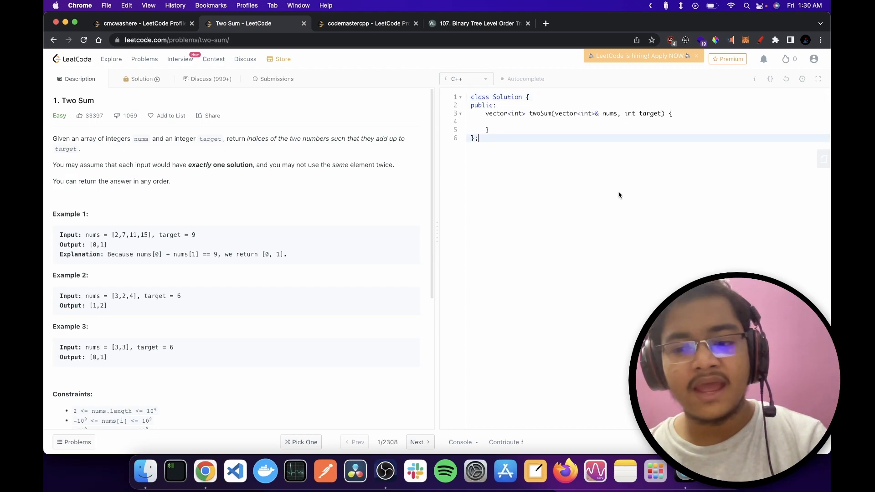
pyautogui.press('F12')
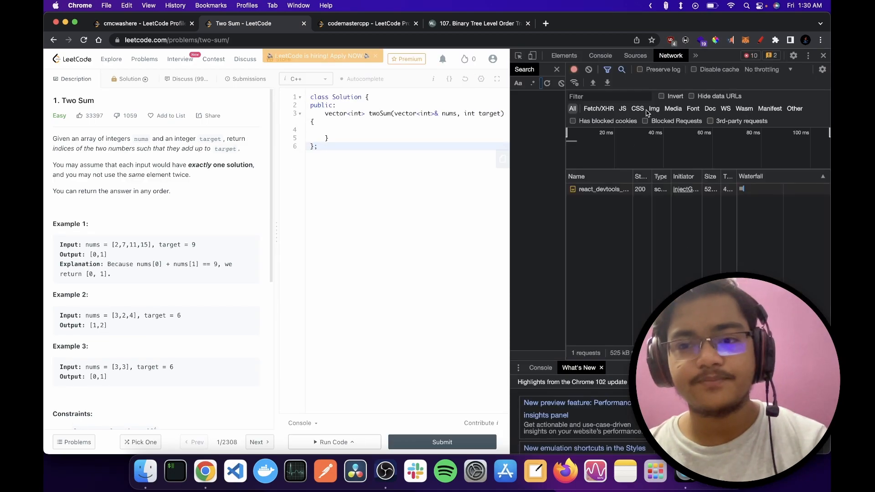
pyautogui.click(442, 442)
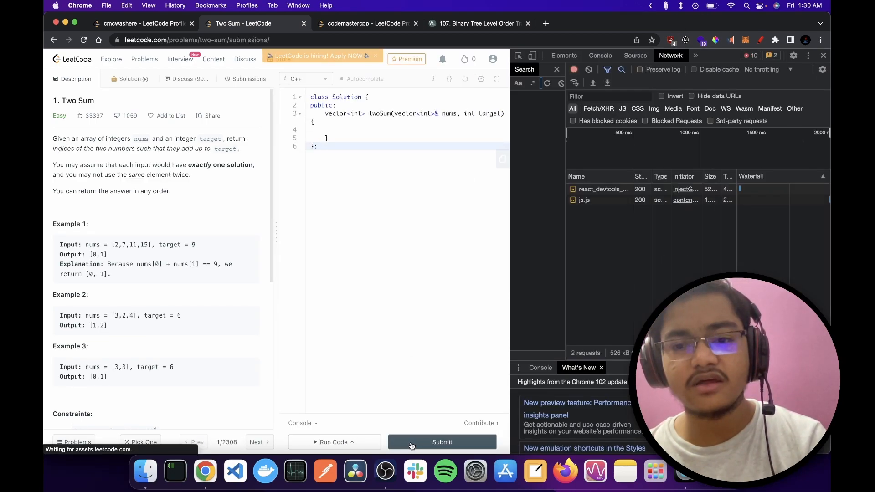
pyautogui.click(442, 442)
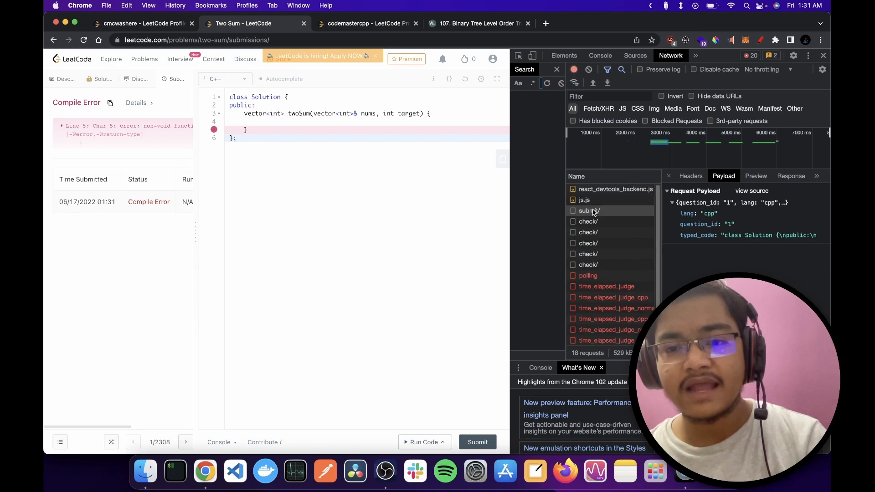
# Step: Copy the submit request for reuse and return to the walkccc problem 107 page
pyautogui.rightClick(589, 211)
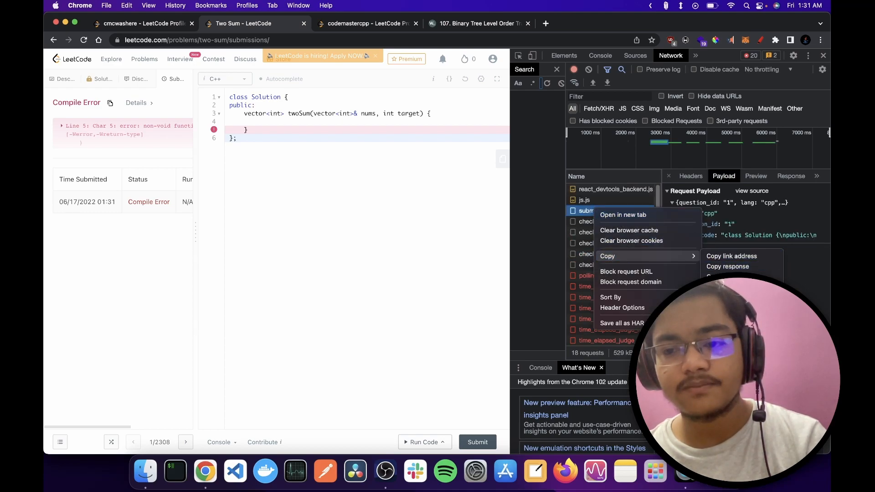
pyautogui.click(589, 211)
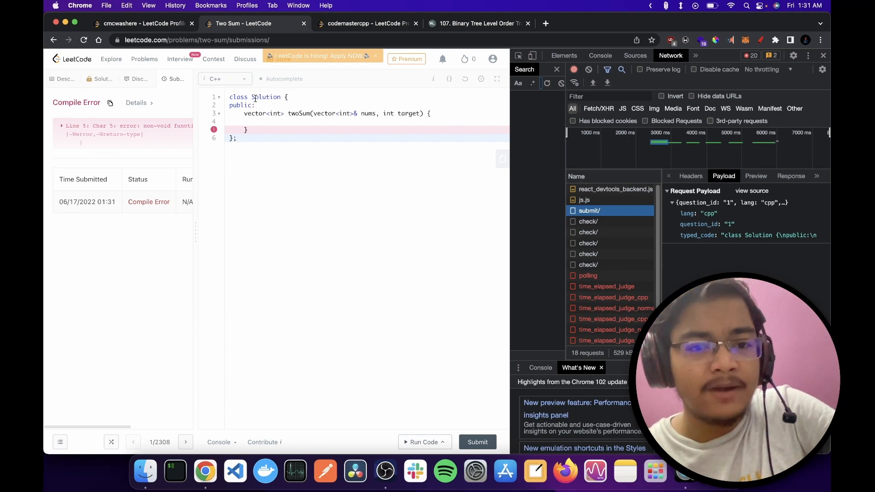
pyautogui.click(480, 24)
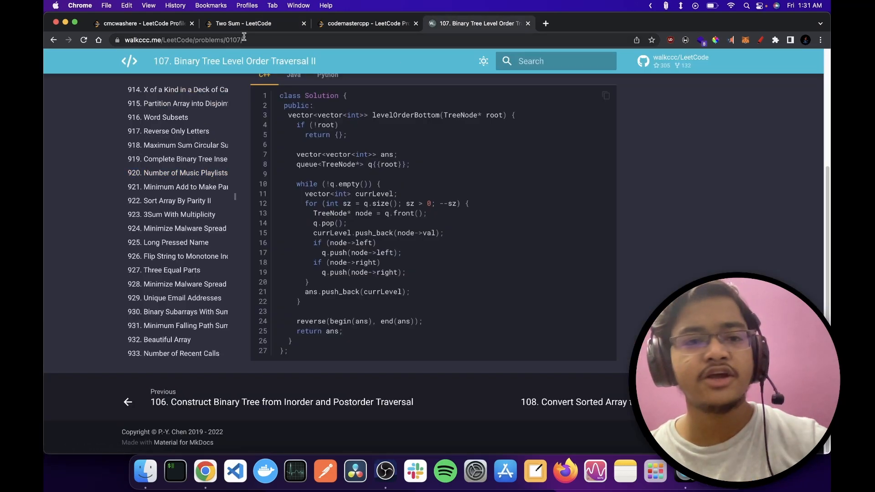
pyautogui.click(204, 40)
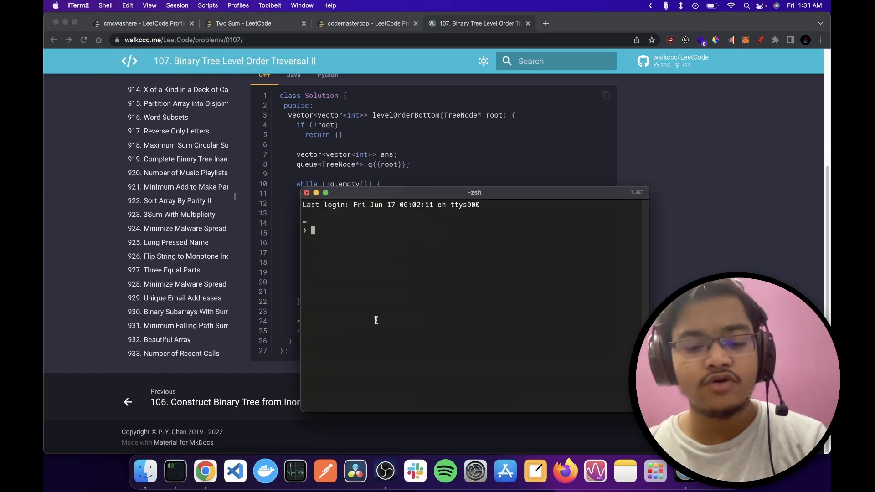
pyautogui.write('curl https://walkccc.me/LeetCode/problems/0107/')
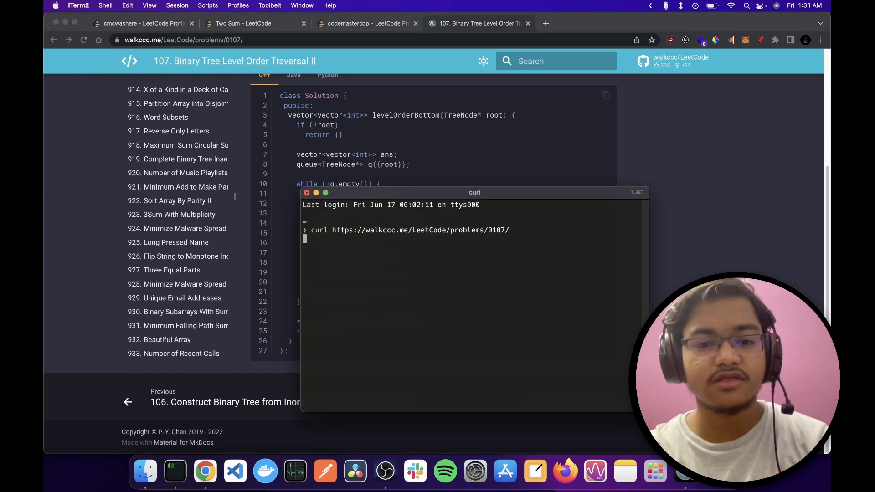
pyautogui.press('Return')
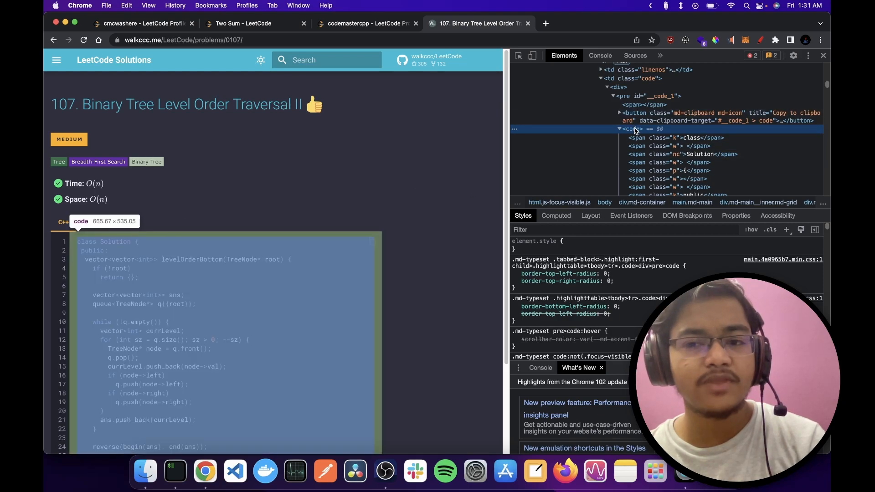
pyautogui.moveTo(370, 263)
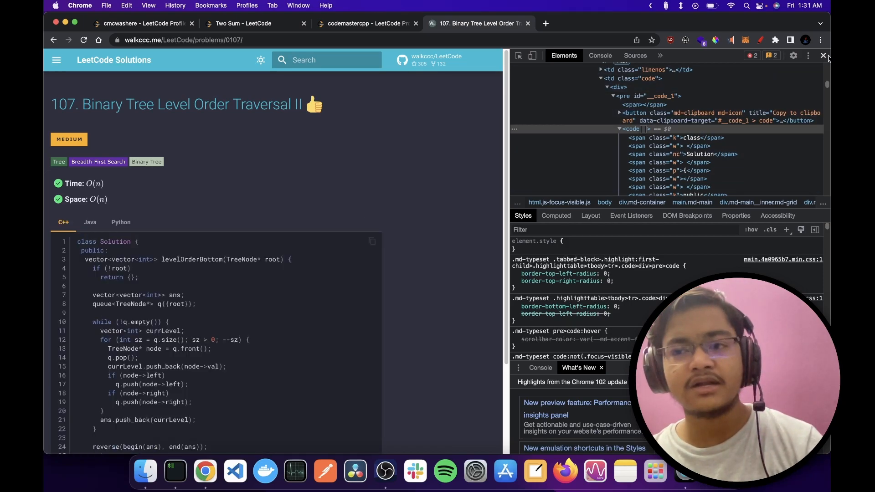
# Step: Close the developer tools and open problem 1613, Find the Missing IDs, from the sidebar list
pyautogui.click(822, 56)
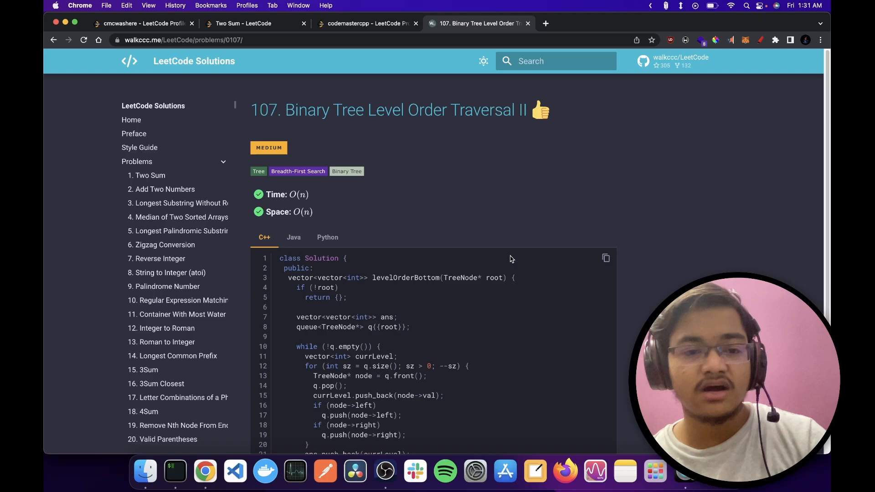
pyautogui.moveTo(84, 275)
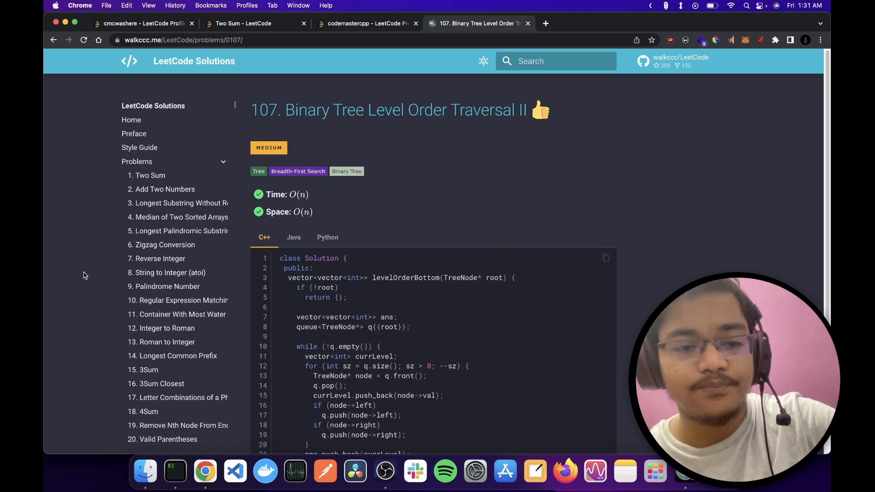
pyautogui.scroll(-3)
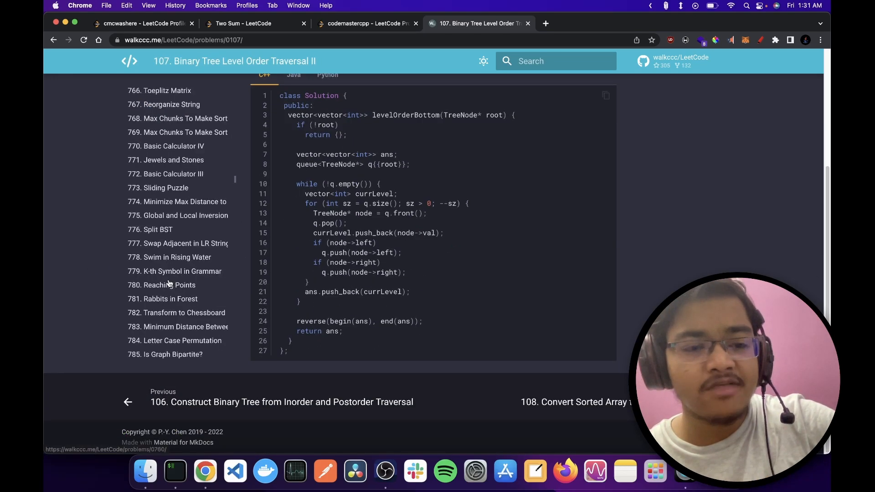
pyautogui.scroll(-3)
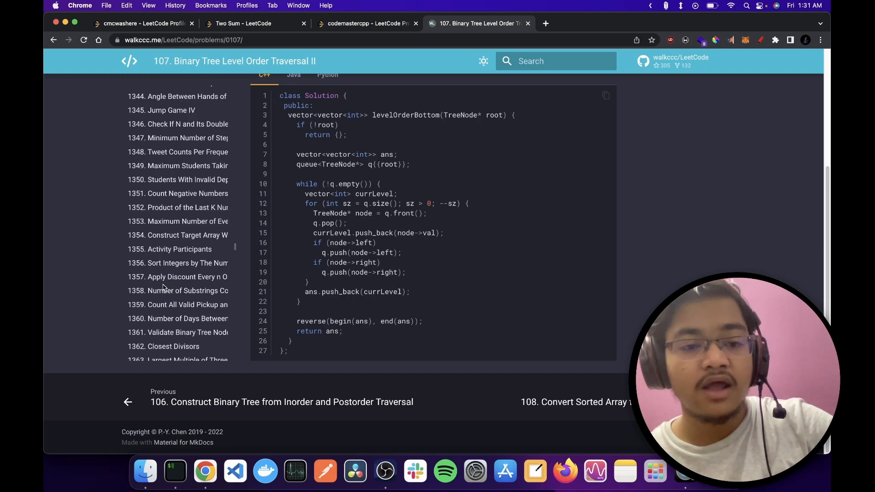
pyautogui.click(170, 281)
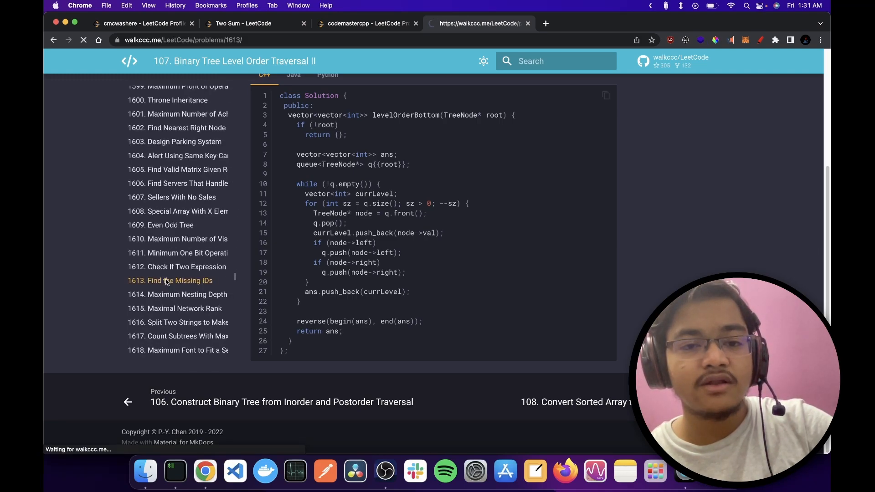
pyautogui.click(170, 281)
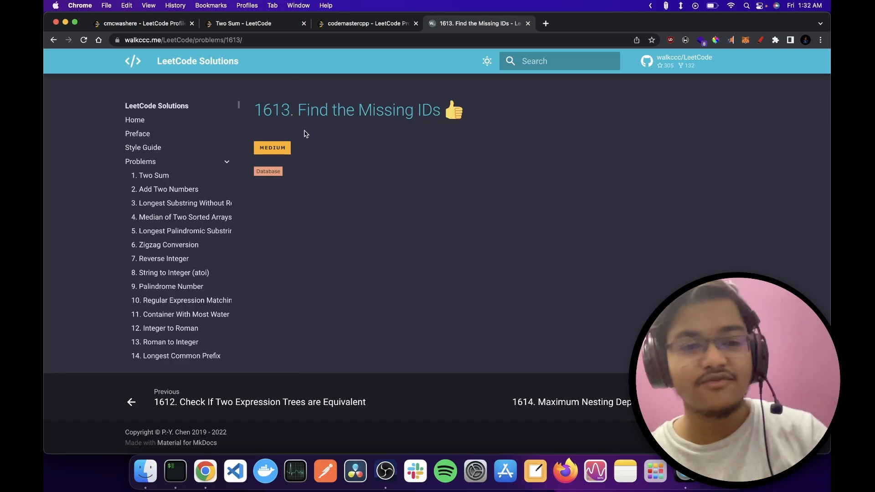
pyautogui.moveTo(189, 273)
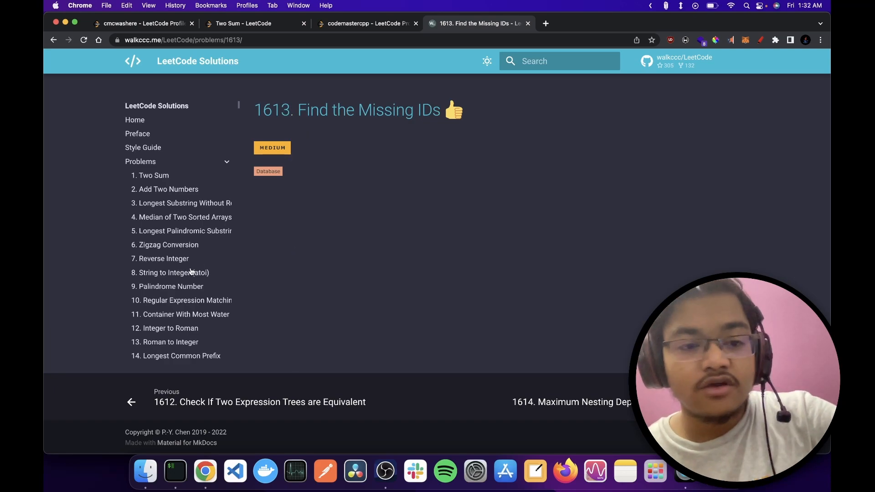
# Step: Open problem 1395, Count Number of Teams, which shows no solution code, and select its address
pyautogui.scroll(-3)
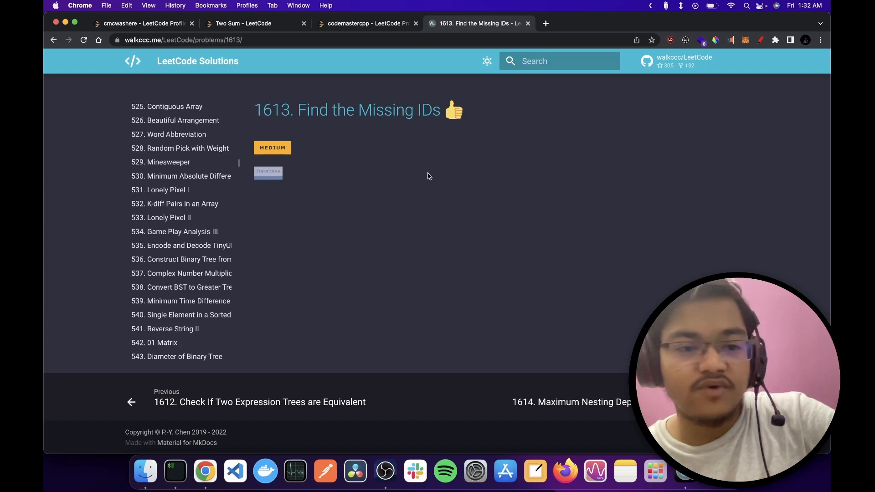
pyautogui.scroll(-3)
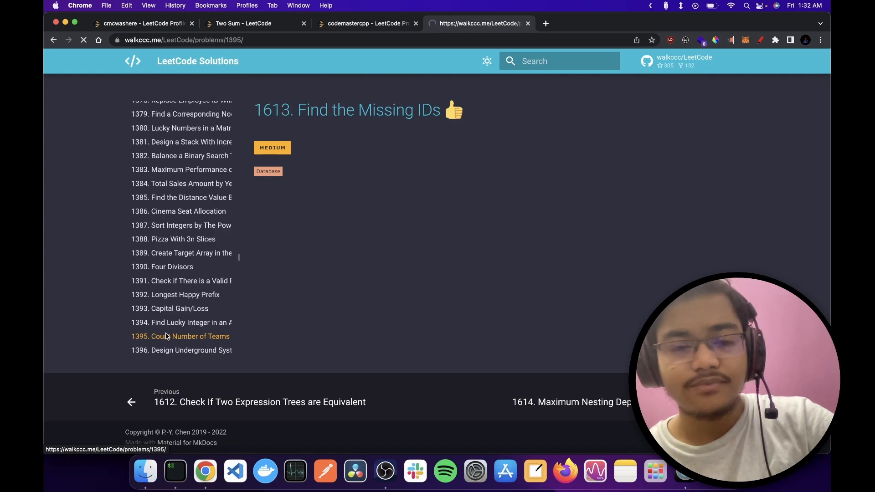
pyautogui.click(180, 337)
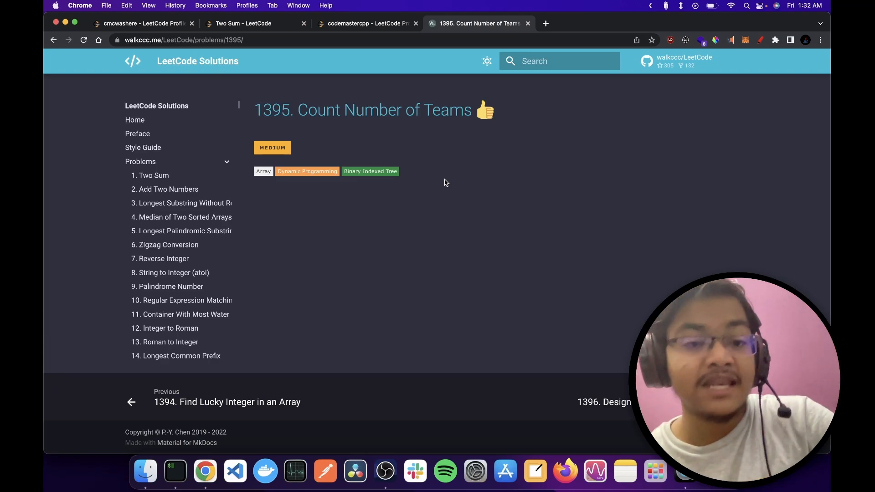
pyautogui.scroll(-3)
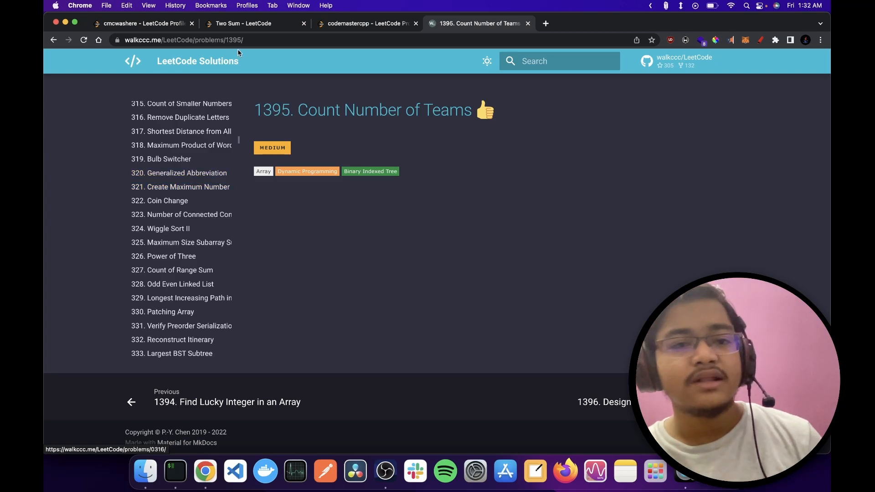
pyautogui.click(261, 40)
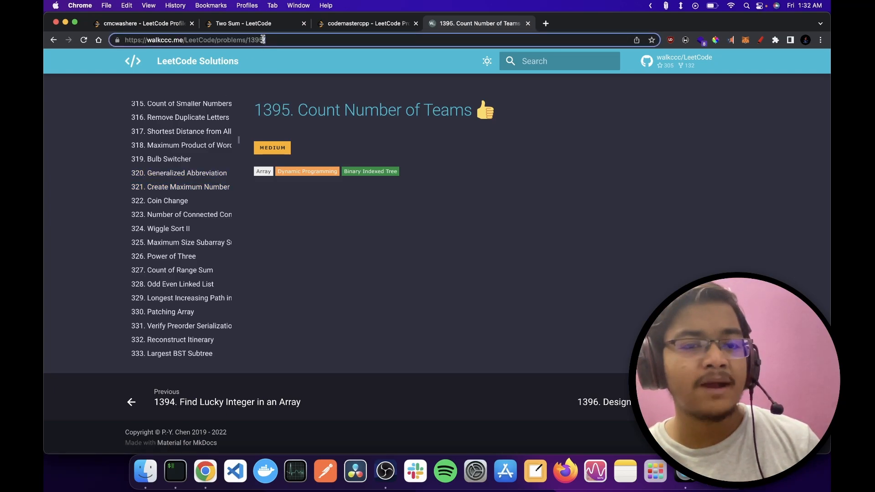
# Step: Go back from the Two Sum page to the full LeetCode problem list
pyautogui.click(247, 24)
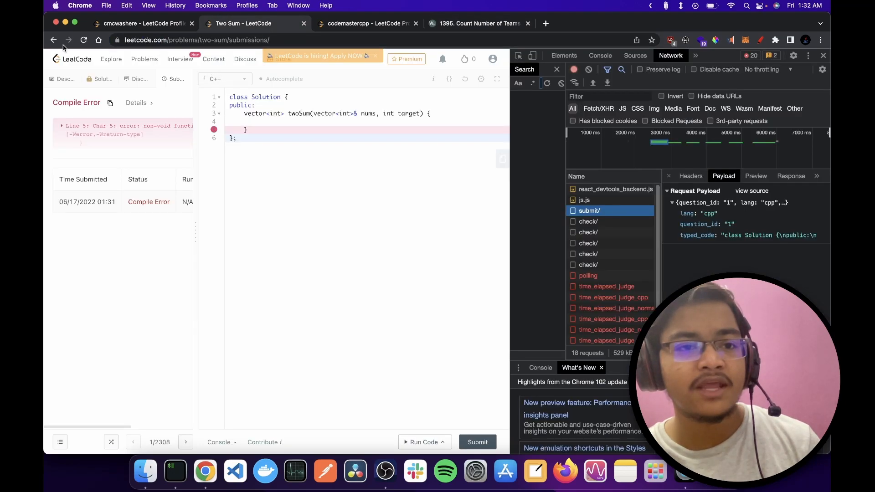
pyautogui.click(52, 40)
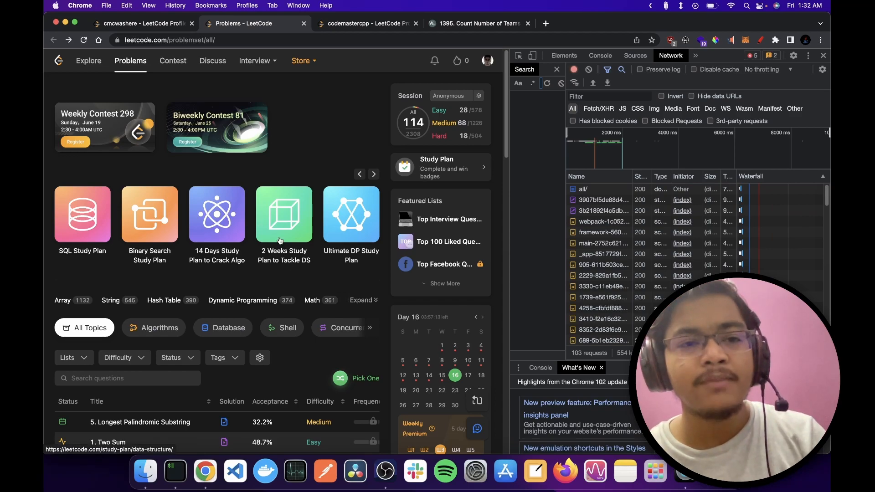
# Step: Recheck the 1552-solved profile and problem 1395's page, then return to the problem list
pyautogui.click(142, 24)
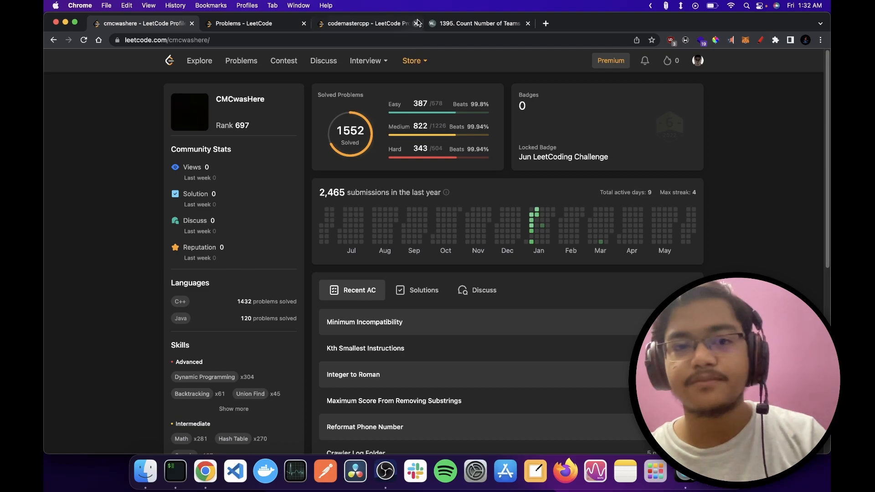
pyautogui.click(478, 24)
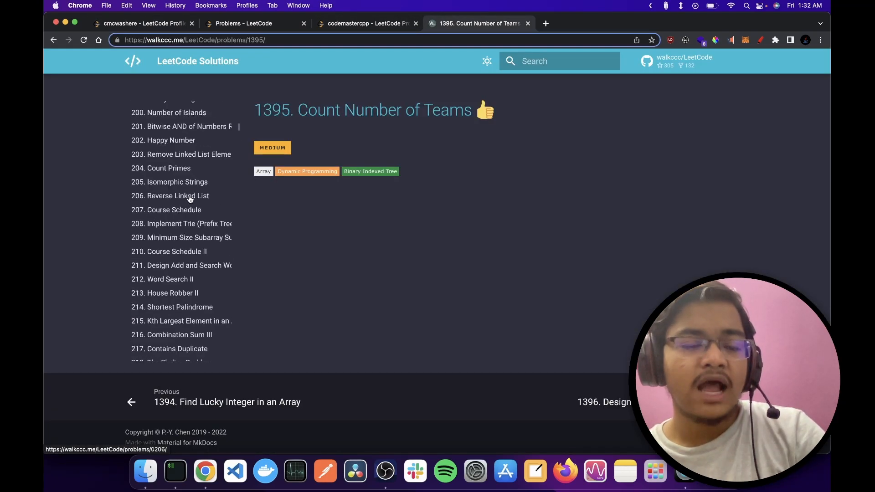
pyautogui.click(141, 22)
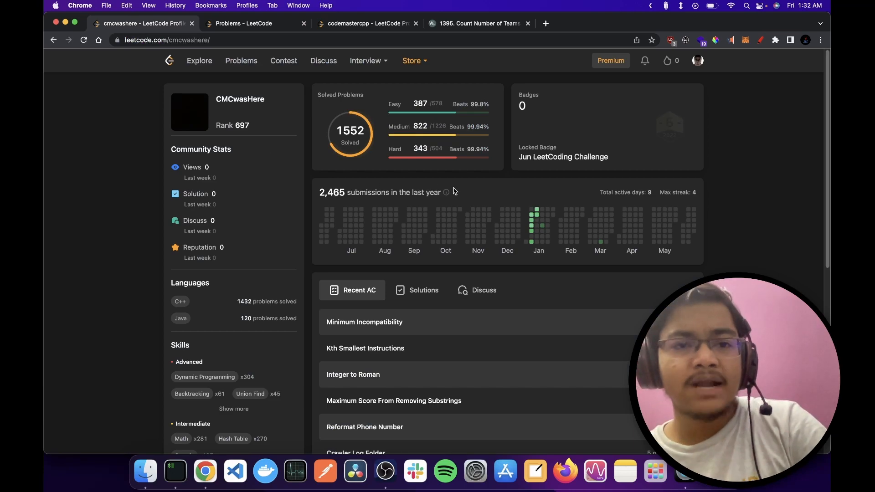
pyautogui.click(478, 24)
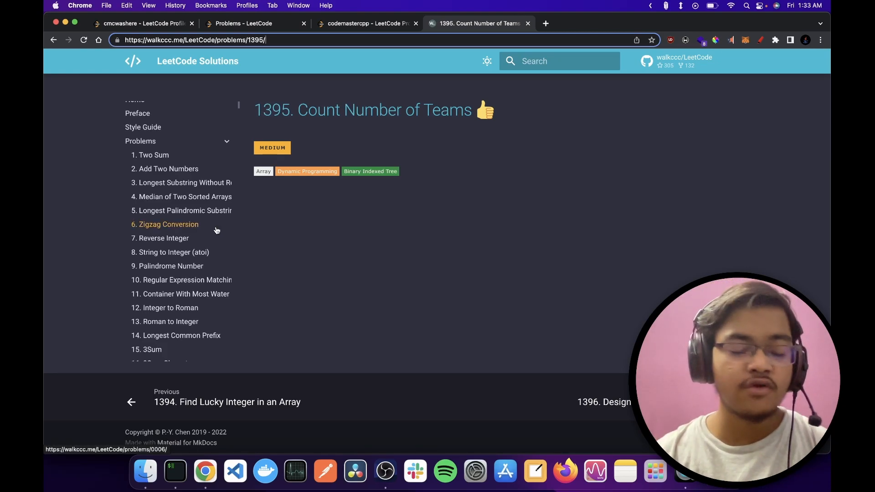
pyautogui.click(137, 23)
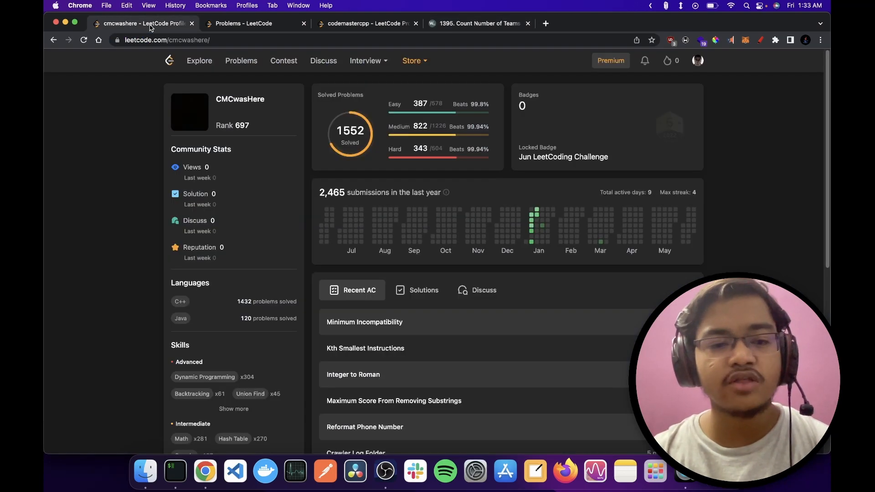
pyautogui.moveTo(188, 73)
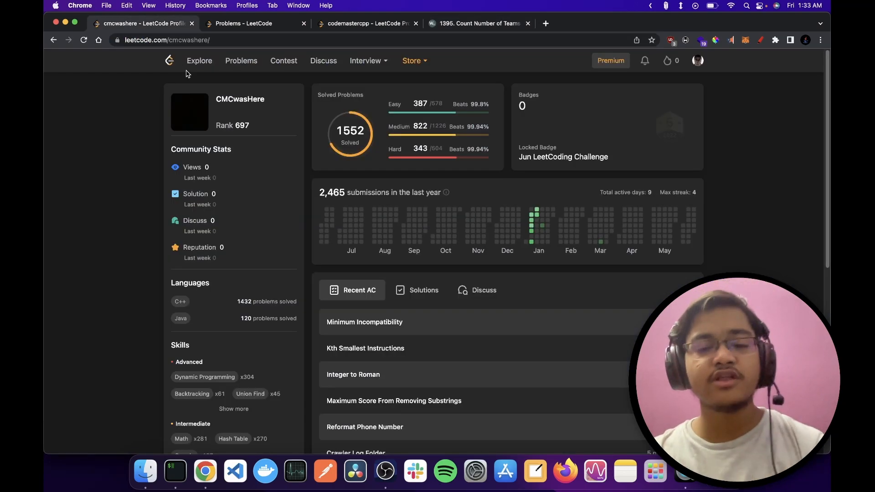
pyautogui.click(243, 24)
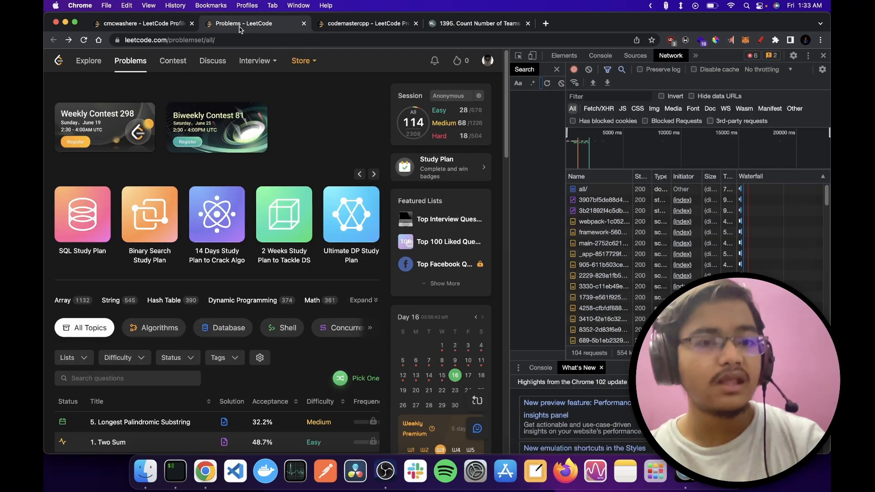
# Step: Open the 1. Two Sum problem from the list while network requests keep recording
pyautogui.scroll(-3)
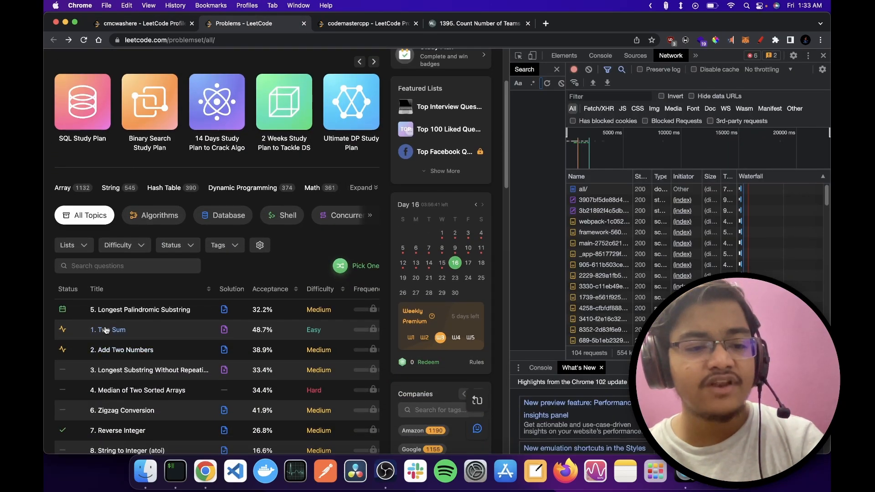
pyautogui.click(107, 330)
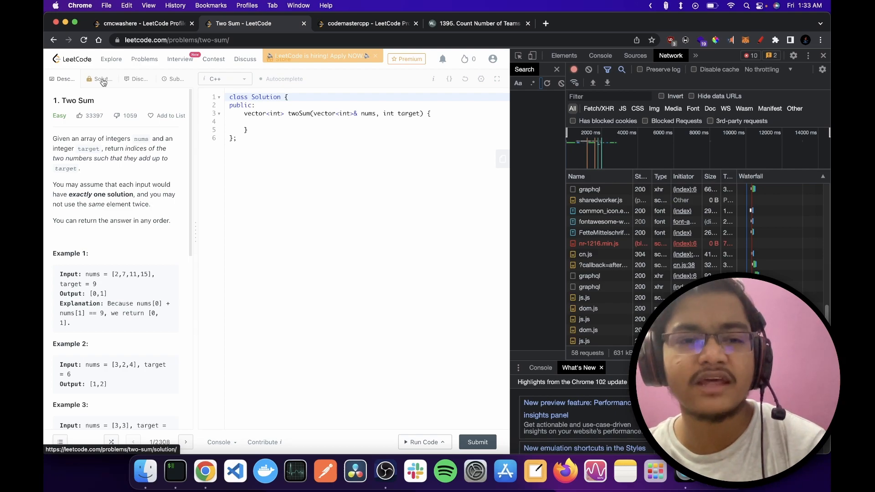
pyautogui.moveTo(115, 70)
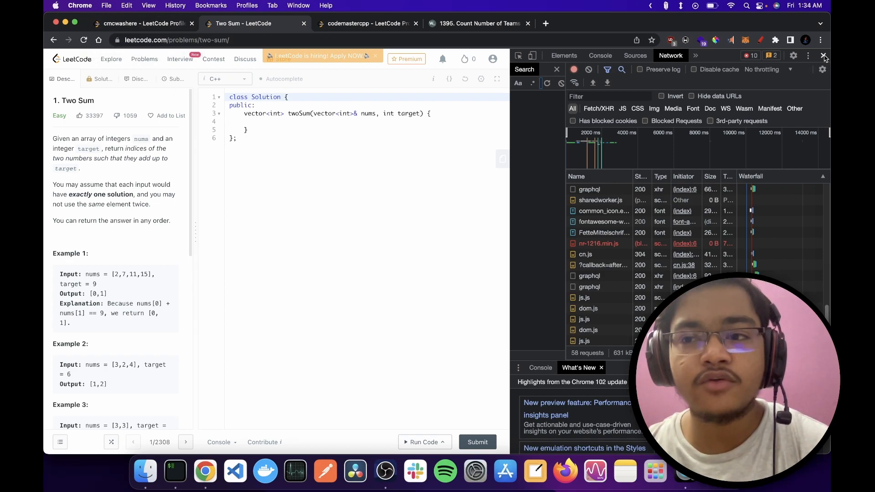
# Step: Close DevTools, rank Interview Question posts by Most Votes and open 'How to write an Interview Question post'
pyautogui.click(825, 54)
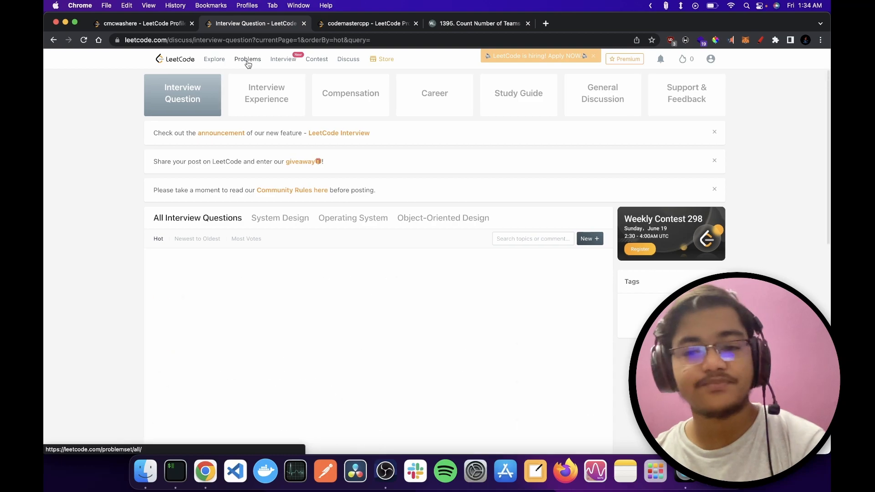
pyautogui.click(246, 239)
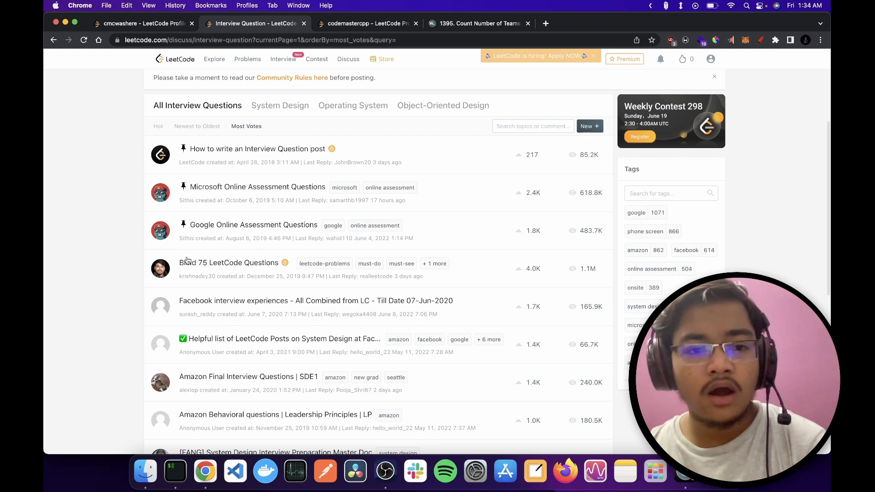
pyautogui.moveTo(135, 200)
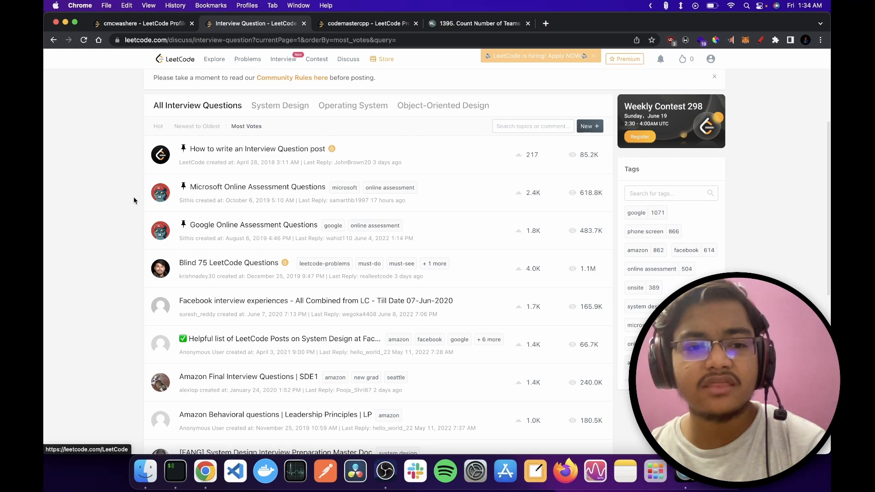
pyautogui.moveTo(135, 303)
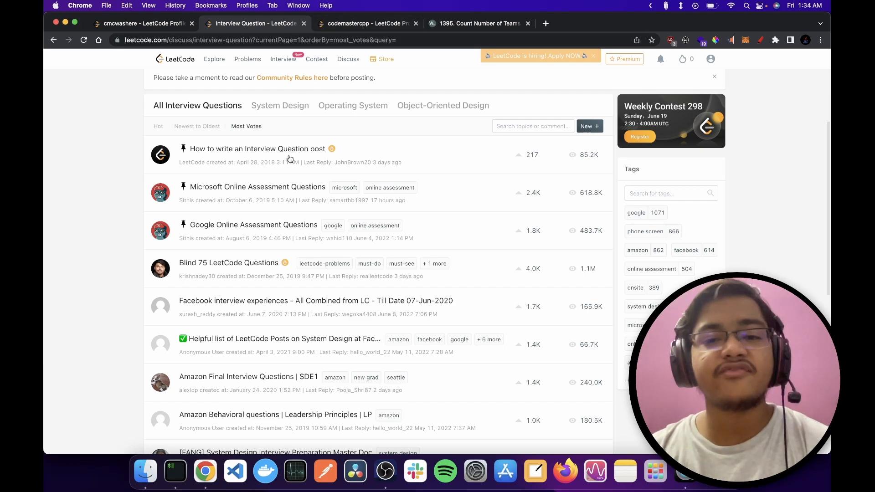
pyautogui.click(257, 150)
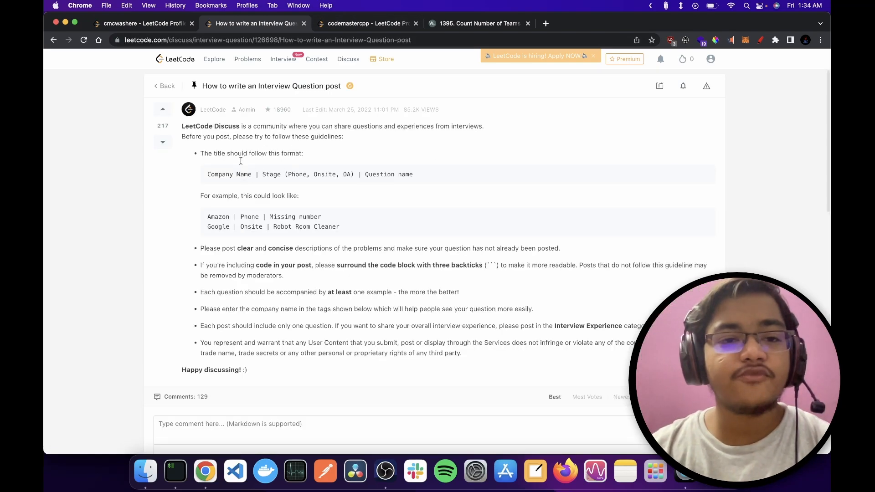
# Step: Skim the guidelines post, then return to Problems and reopen '1. Two Sum'
pyautogui.scroll(-3)
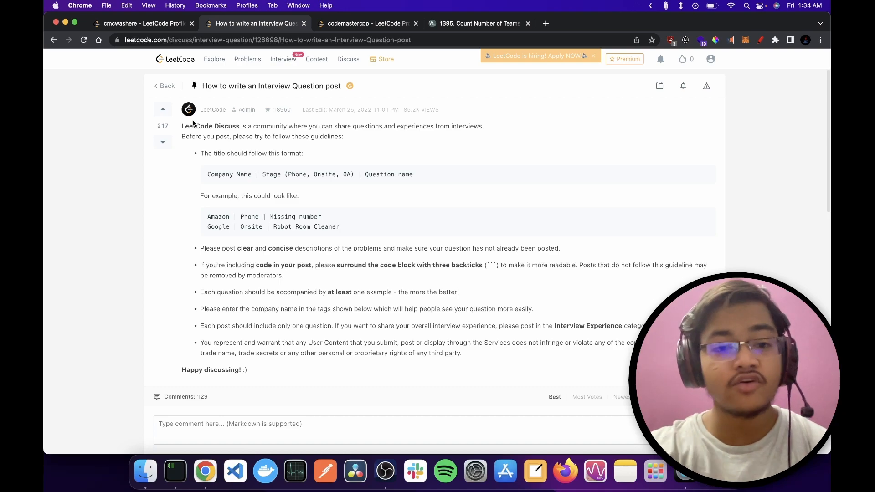
pyautogui.click(164, 85)
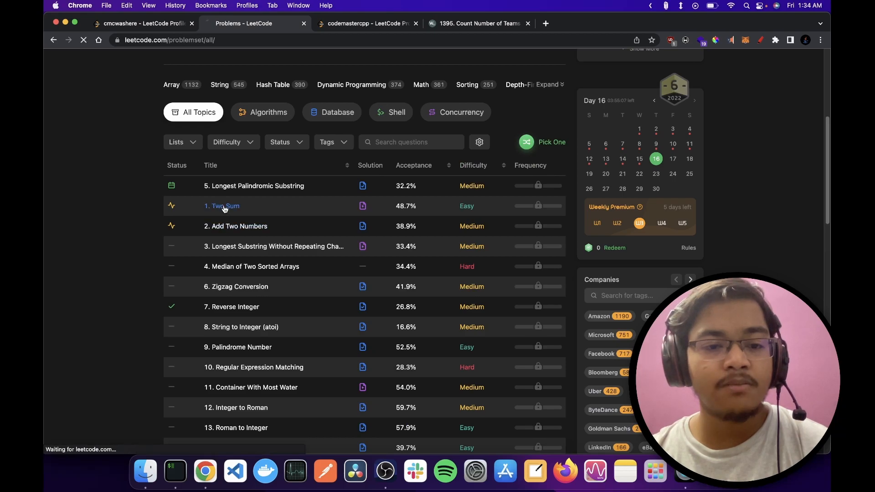
pyautogui.click(222, 206)
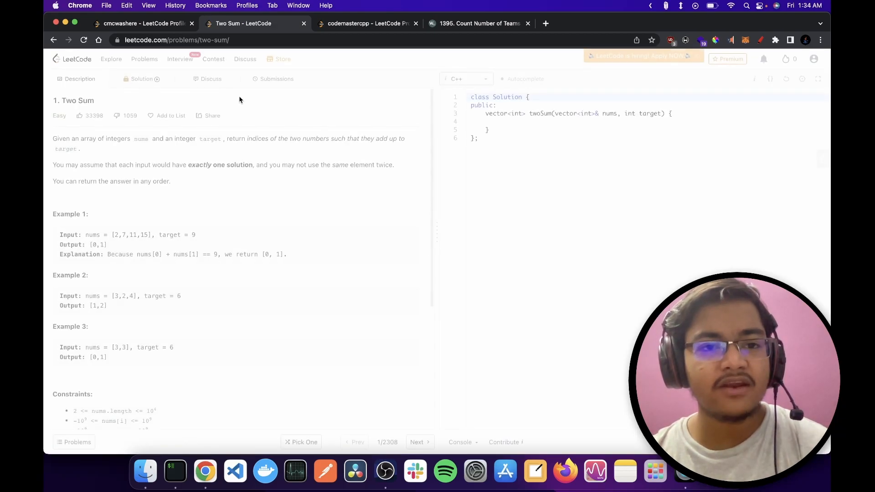
# Step: Open Two Sum's 'Accepted Java O(n) Solution' Discuss post and highlight lines of its hash-map code
pyautogui.click(211, 78)
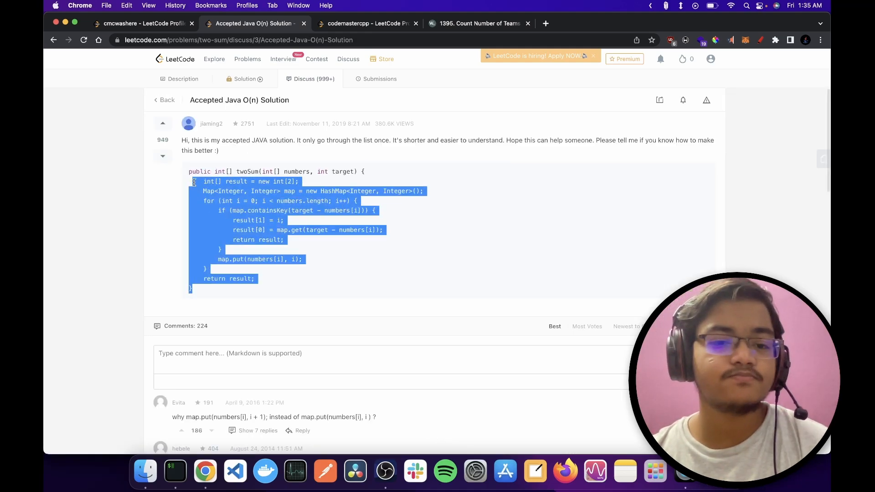
pyautogui.click(296, 269)
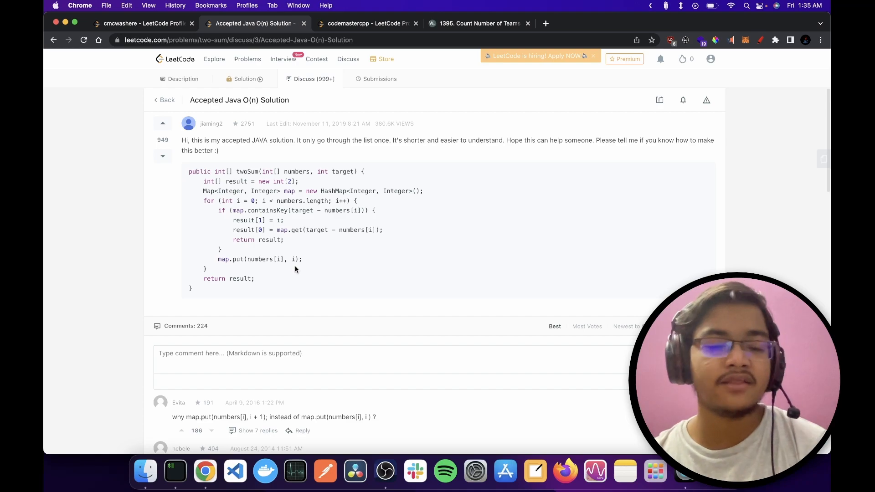
pyautogui.moveTo(188, 171); pyautogui.dragTo(254, 279)
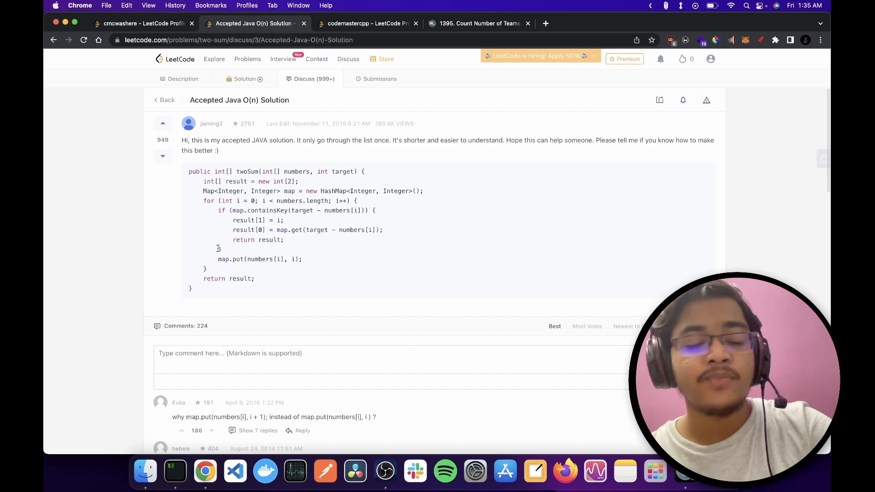
pyautogui.moveTo(190, 172); pyautogui.dragTo(192, 289)
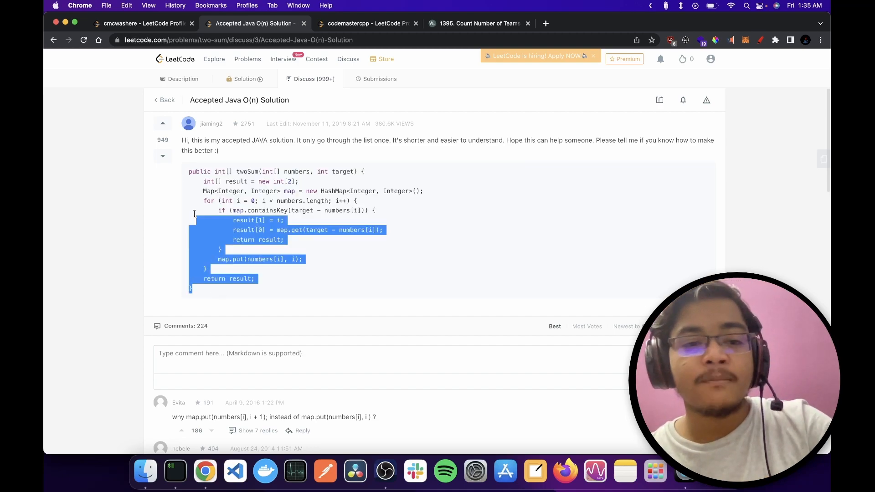
pyautogui.click(203, 208)
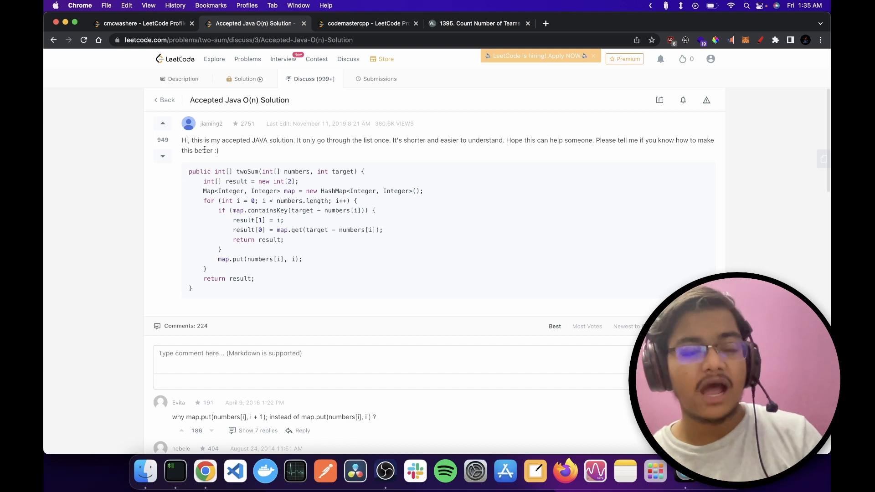
# Step: Switch to the 'cmcwashere - LeetCode Profile' tab showing 1552 solved problems
pyautogui.click(141, 24)
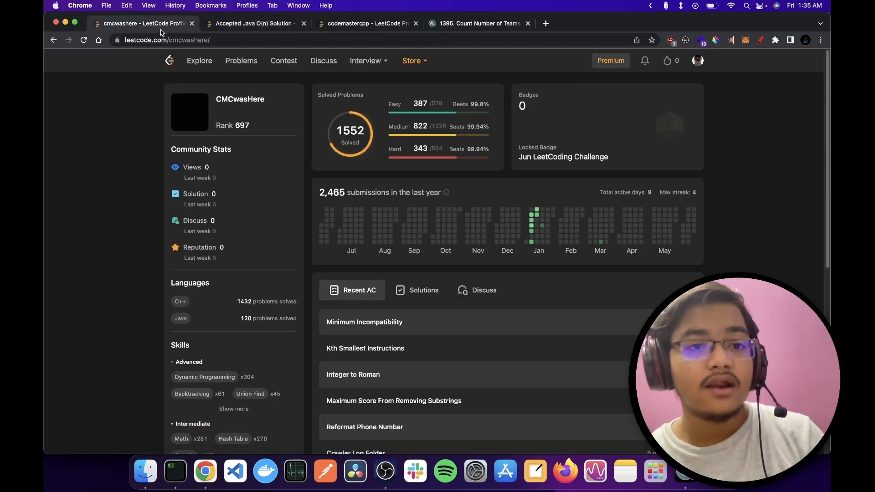
pyautogui.moveTo(430, 176)
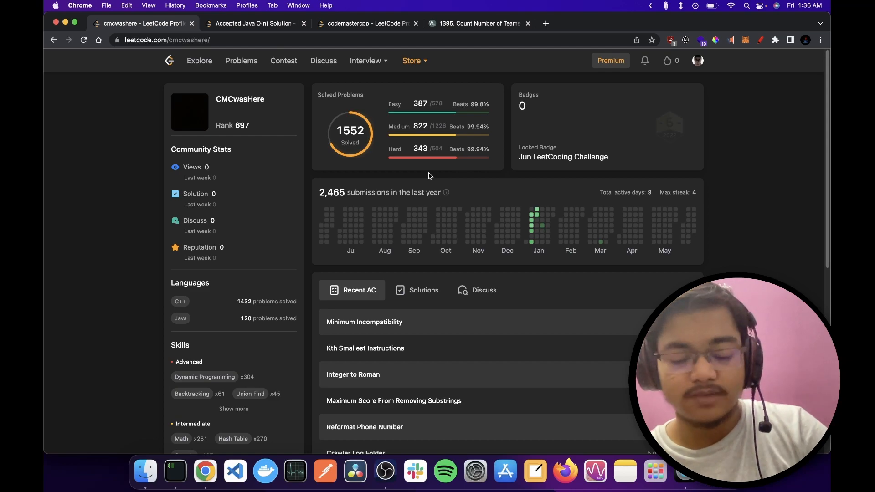
pyautogui.moveTo(471, 185)
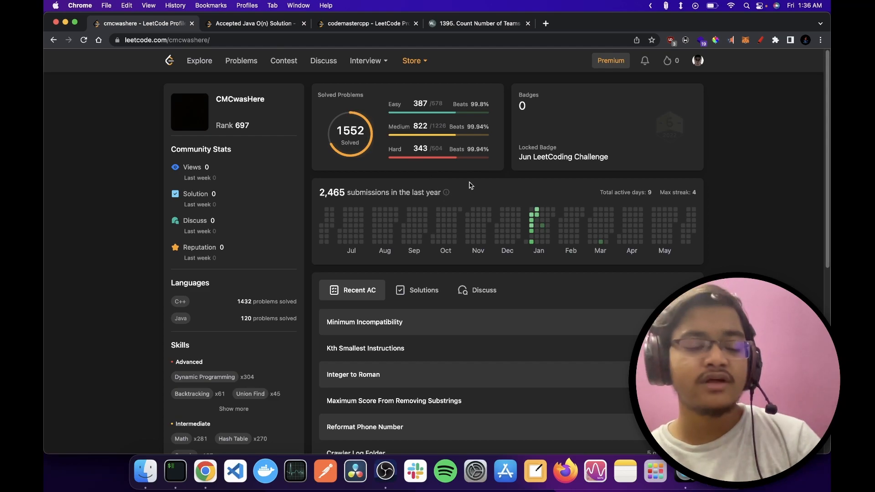